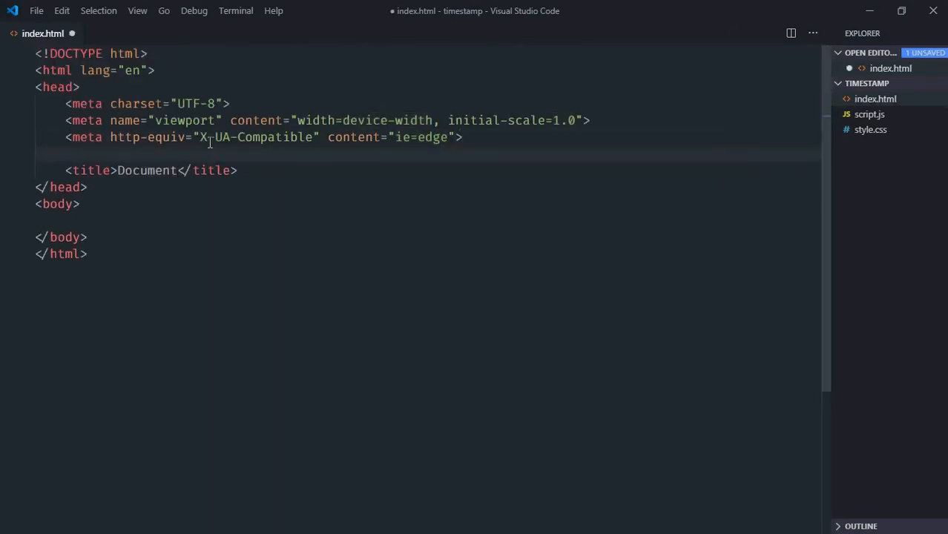
Link index.html to style.css and add a script tag for script.js.
{"action": "type", "text": "<link rel=\"stylesheet\" href=\"style.css\">"}
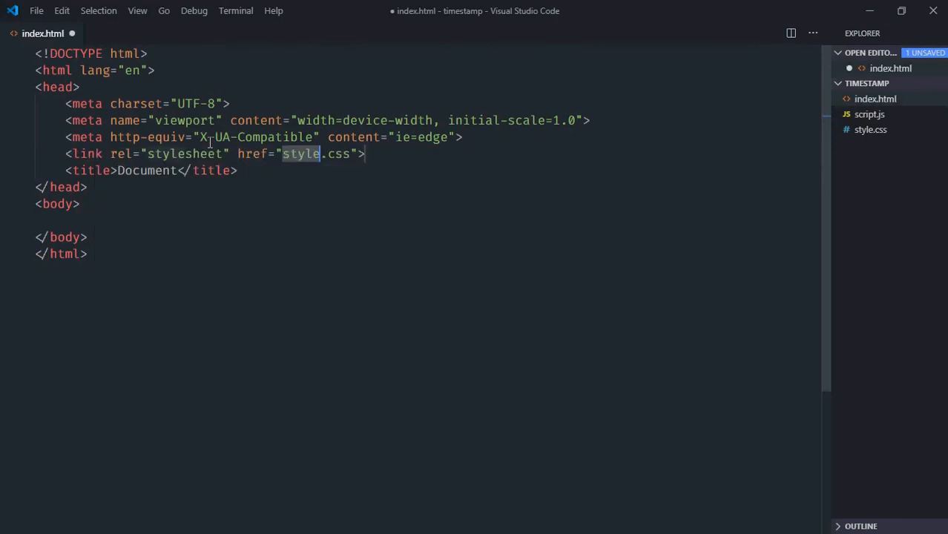
{"action": "type", "text": "script src=\"script.js\"></script>"}
{"action": "type", "text": "<button></button>"}
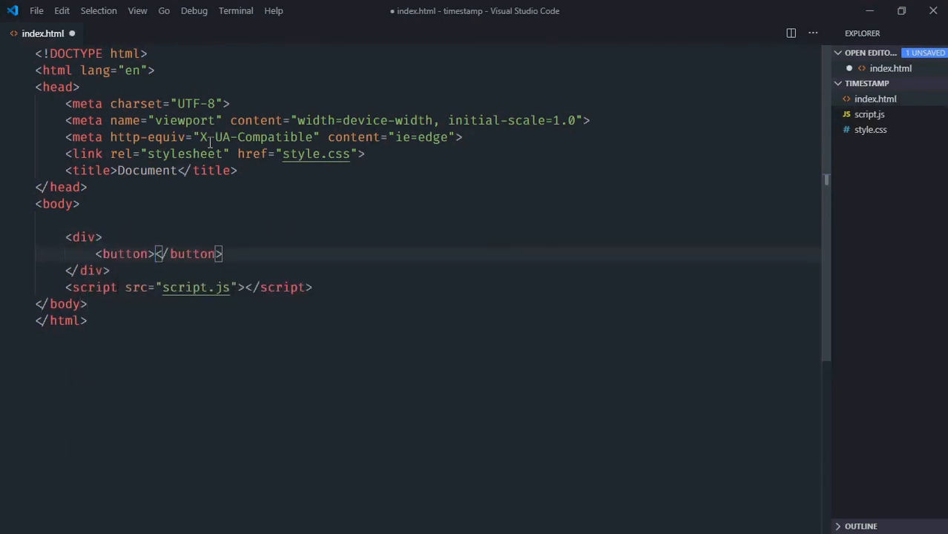
Add a div with a Get button and a Result h1 heading, then save index.html.
{"action": "type", "text": "Get"}
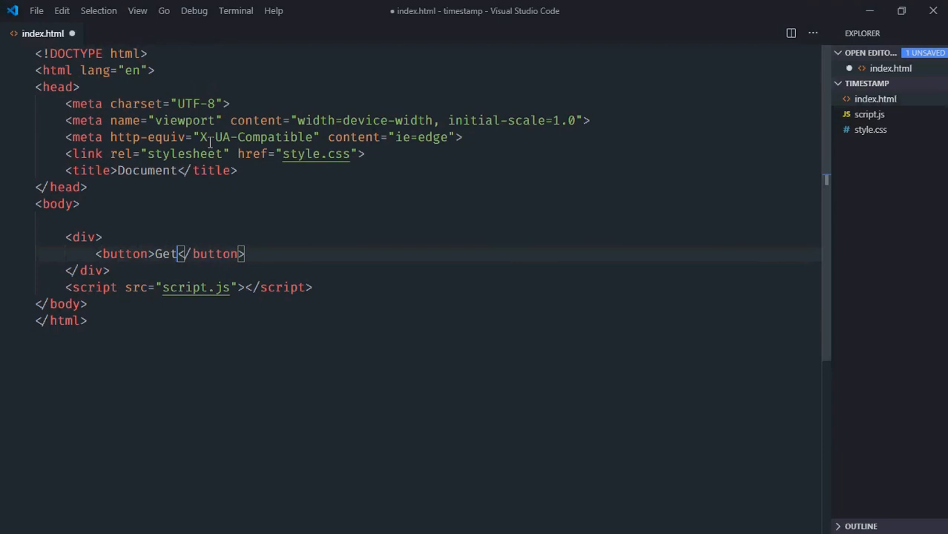
{"action": "type", "text": "h"}
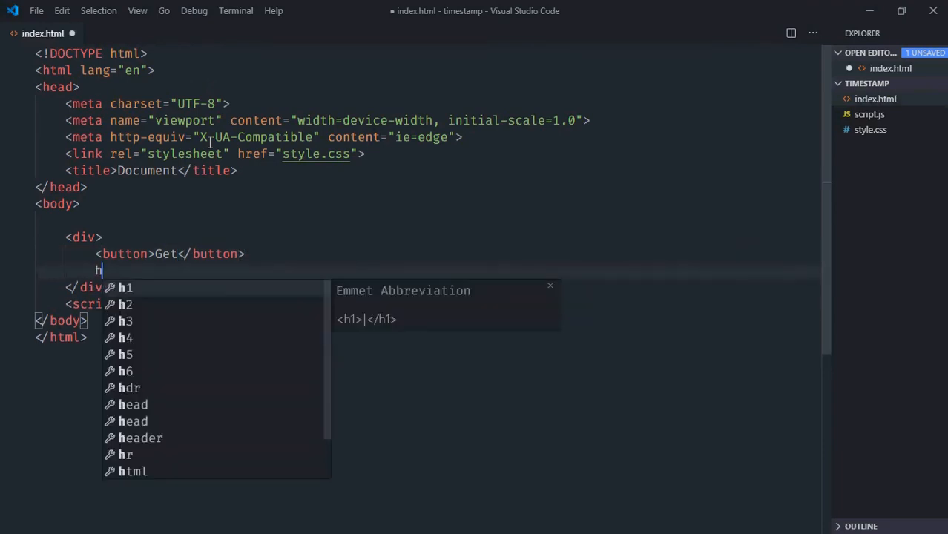
{"action": "type", "text": "Re</h1>"}
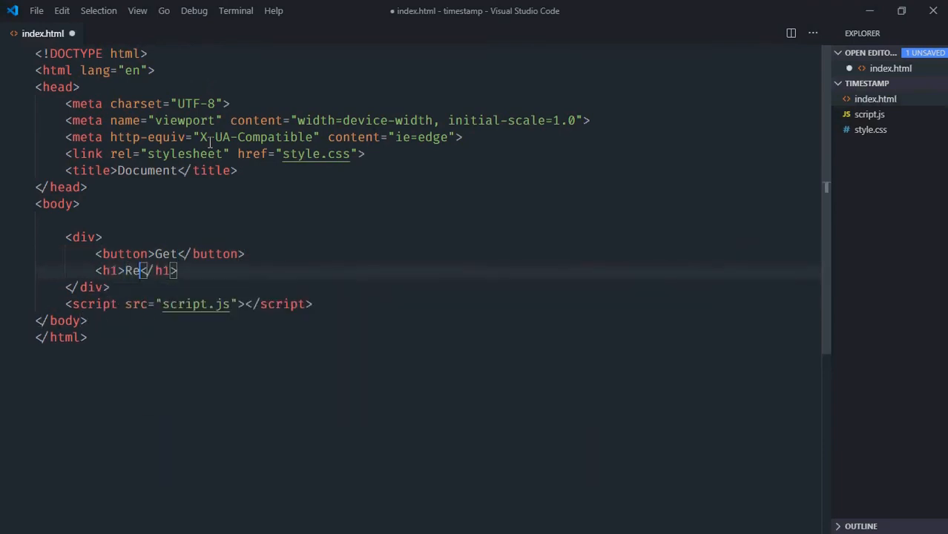
{"action": "type", "text": "sult"}
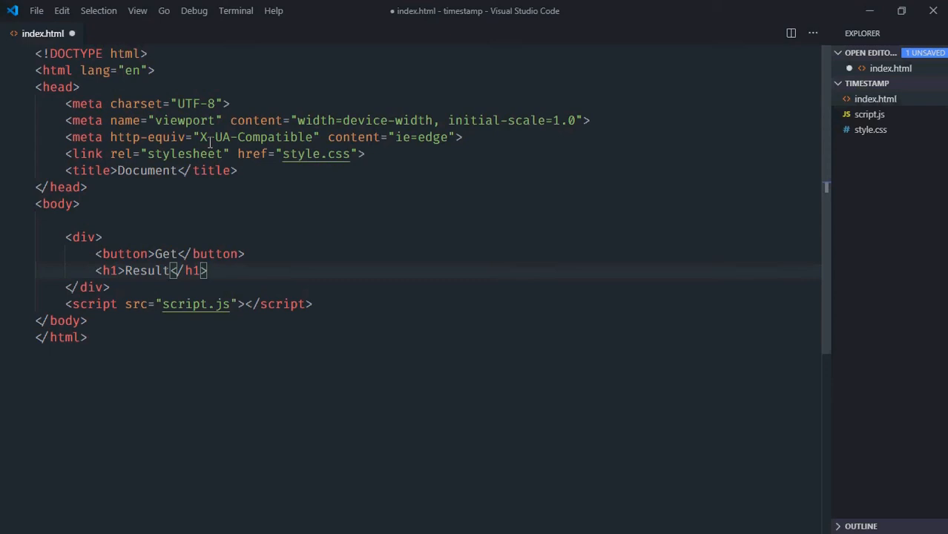
{"action": "key", "text": "ctrl+s"}
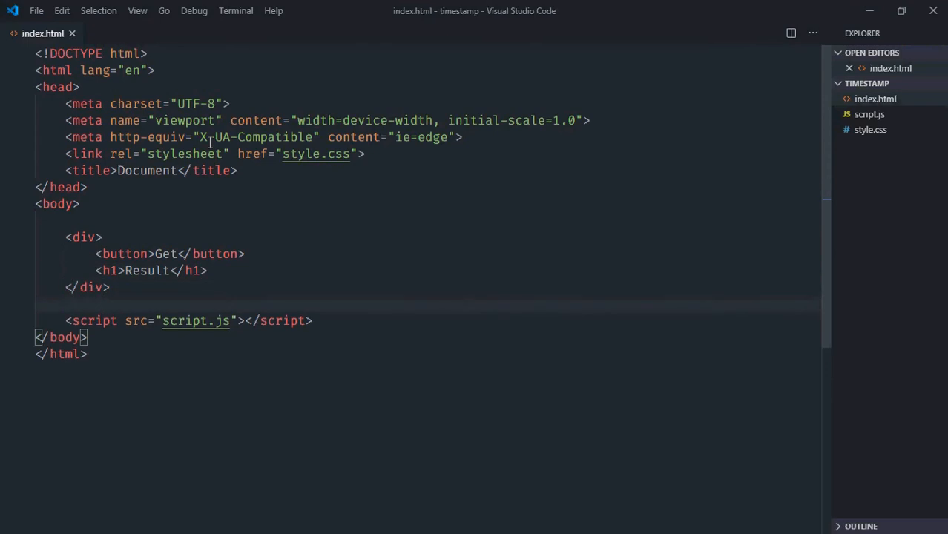
In style.css make the div a flex column with align-items: center.
{"action": "left_click", "coordinate": [869, 129]}
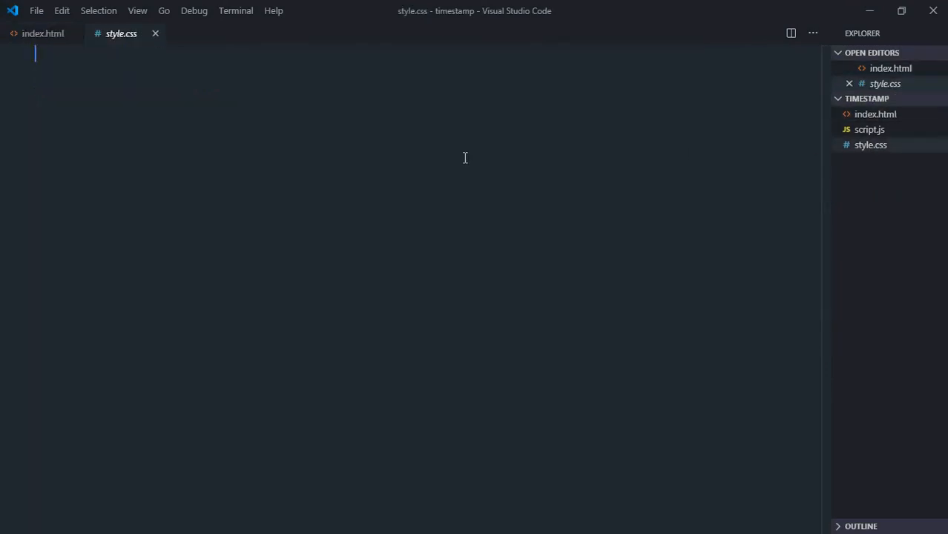
{"action": "type", "text": "div {"}
{"action": "type", "text": "dis"}
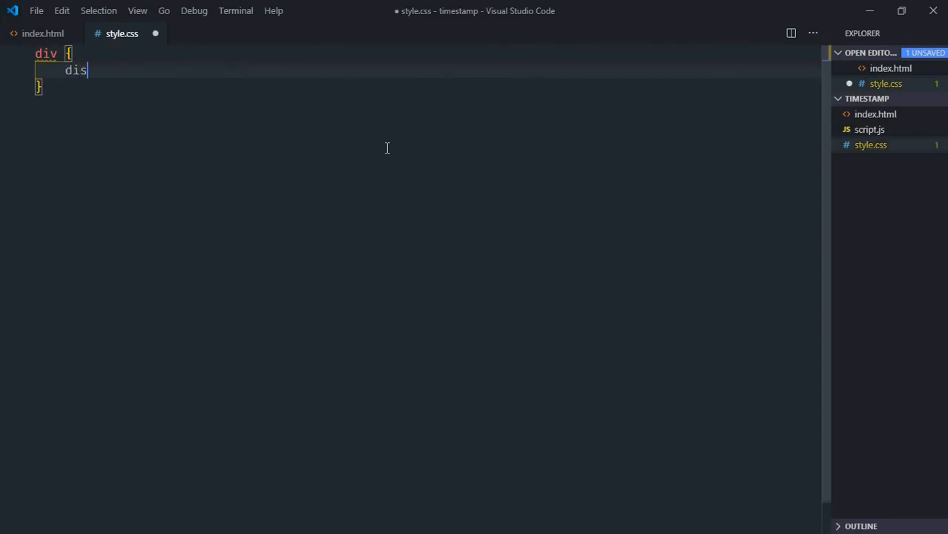
{"action": "type", "text": "play: flex;"}
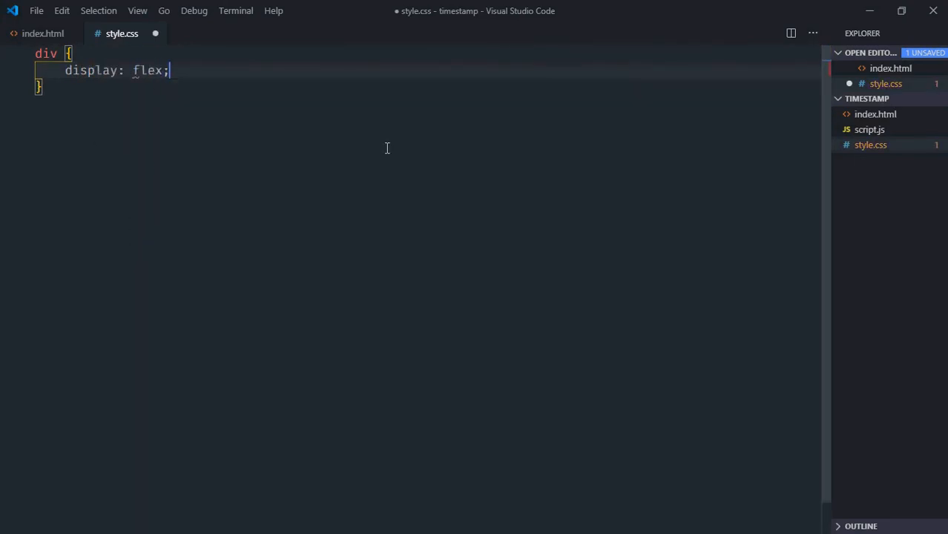
{"action": "type", "text": "flex-direction: column;"}
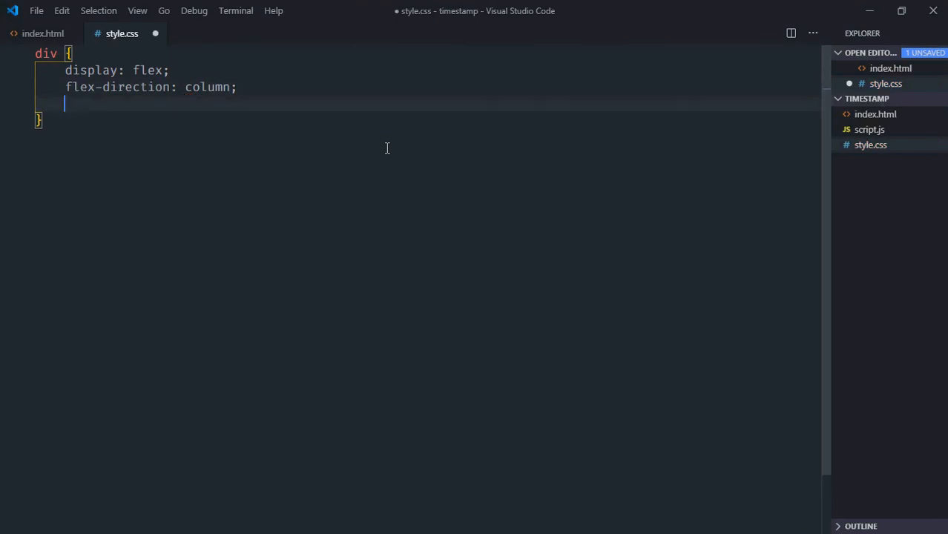
{"action": "type", "text": "align-items: center;"}
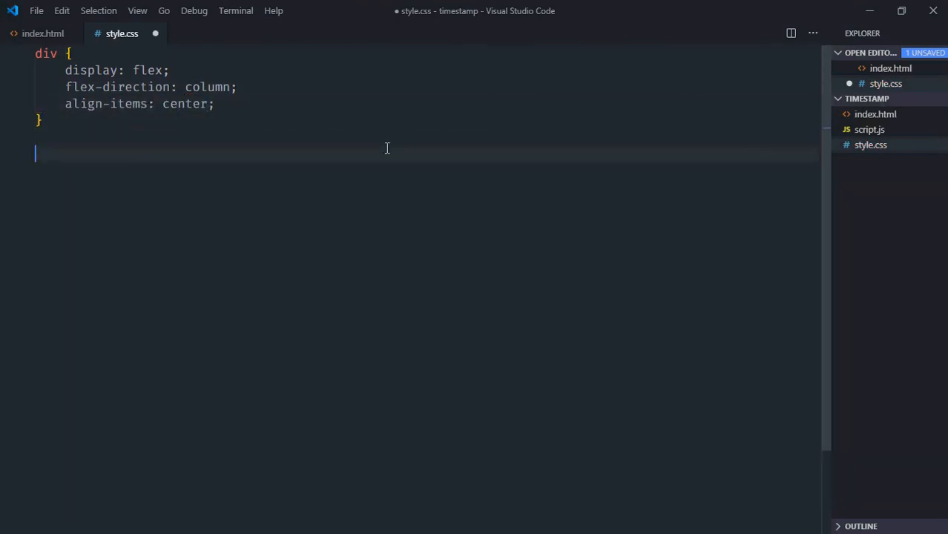
Give the button padding 10px 20px and margin-top 10px.
{"action": "type", "text": "butt"}
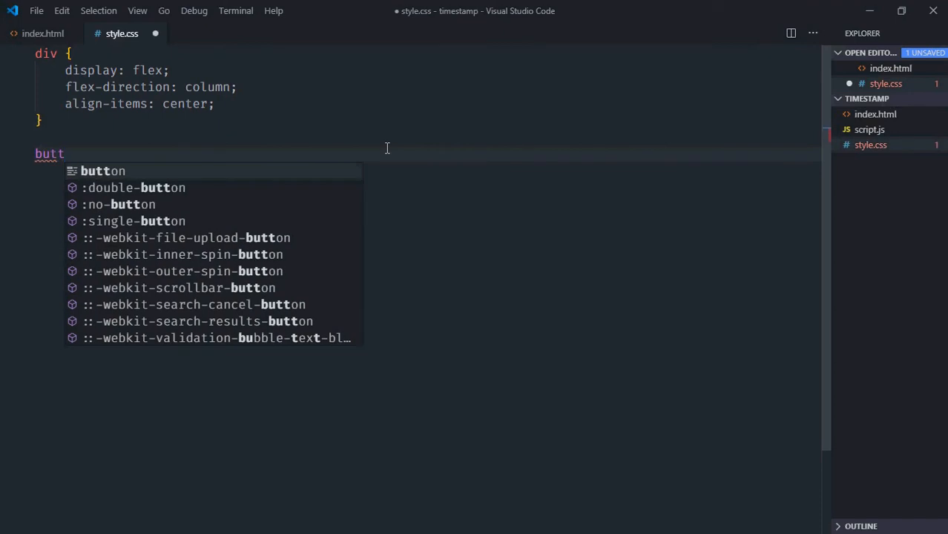
{"action": "type", "text": "button{"}
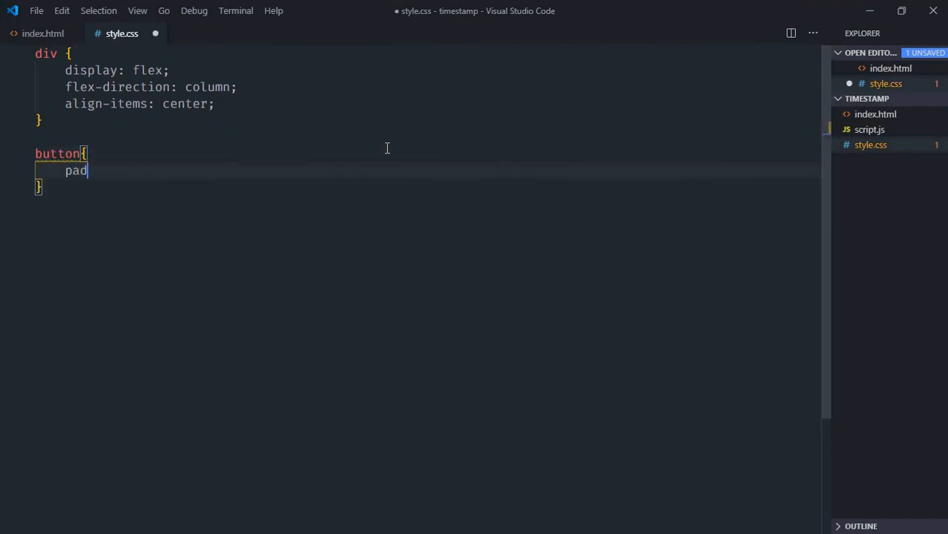
{"action": "type", "text": "ding: 10x;"}
{"action": "type", "text": "margi"}
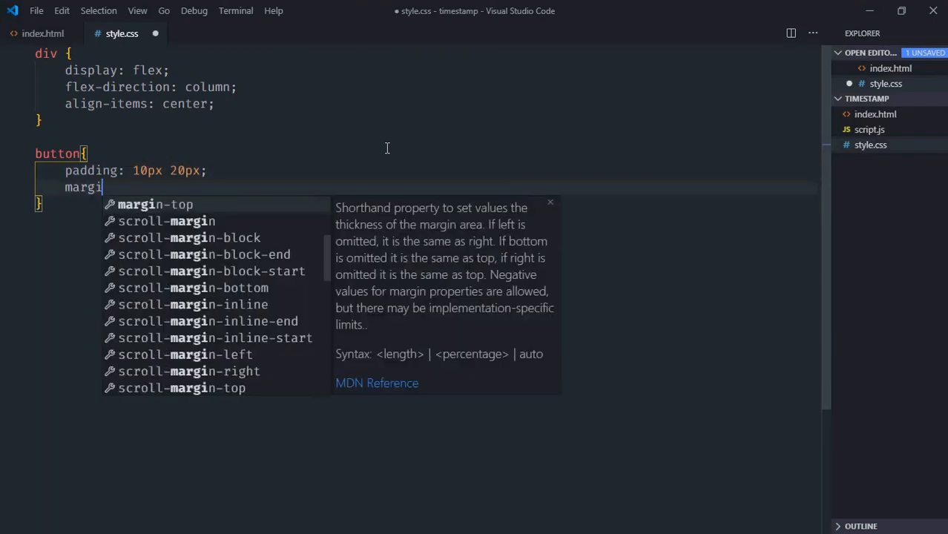
{"action": "type", "text": "n"}
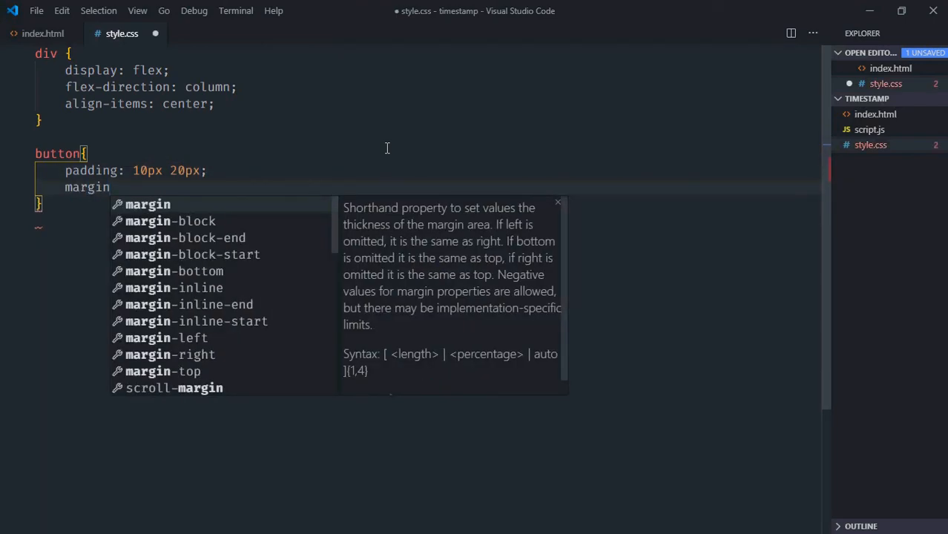
{"action": "type", "text": "-top: 10;"}
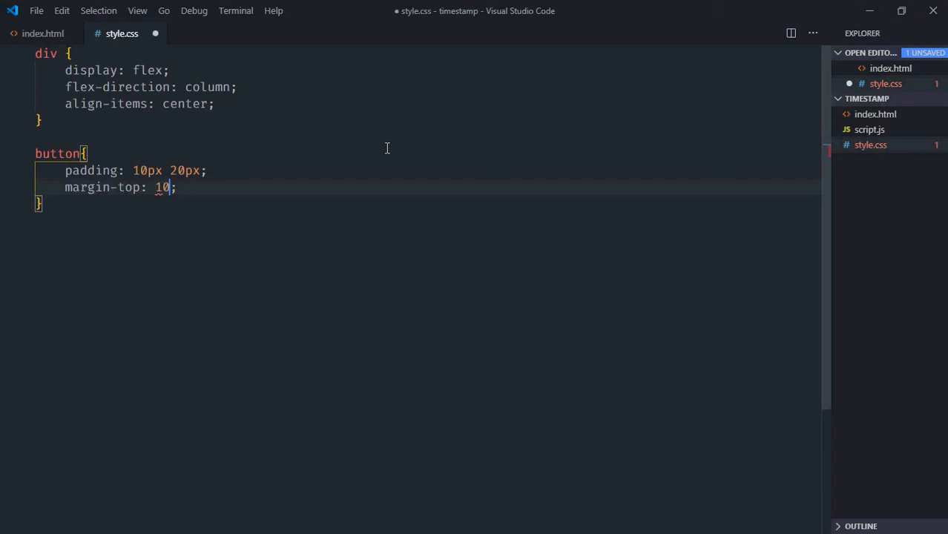
{"action": "type", "text": "px"}
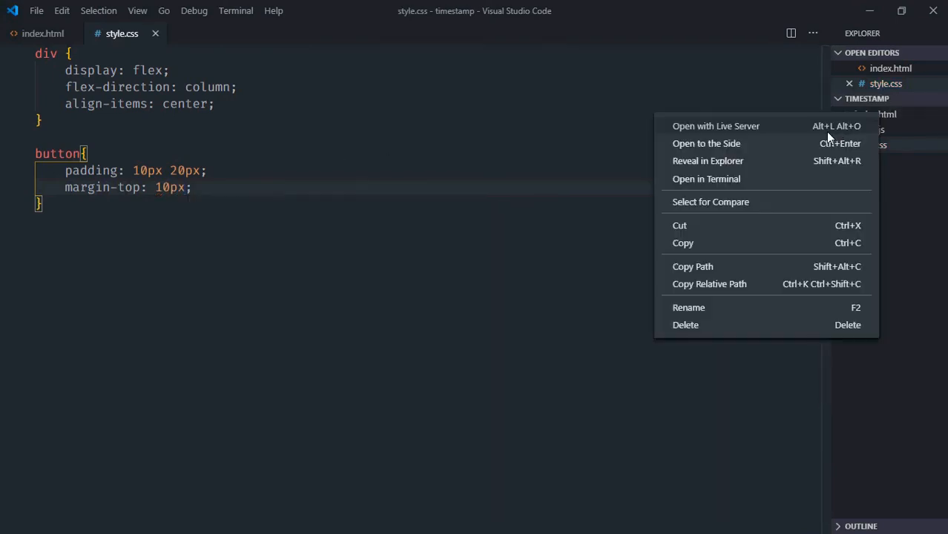
Serve index.html with Live Server and view it in Chrome at 127.0.0.1:5500.
{"action": "left_click", "coordinate": [715, 125]}
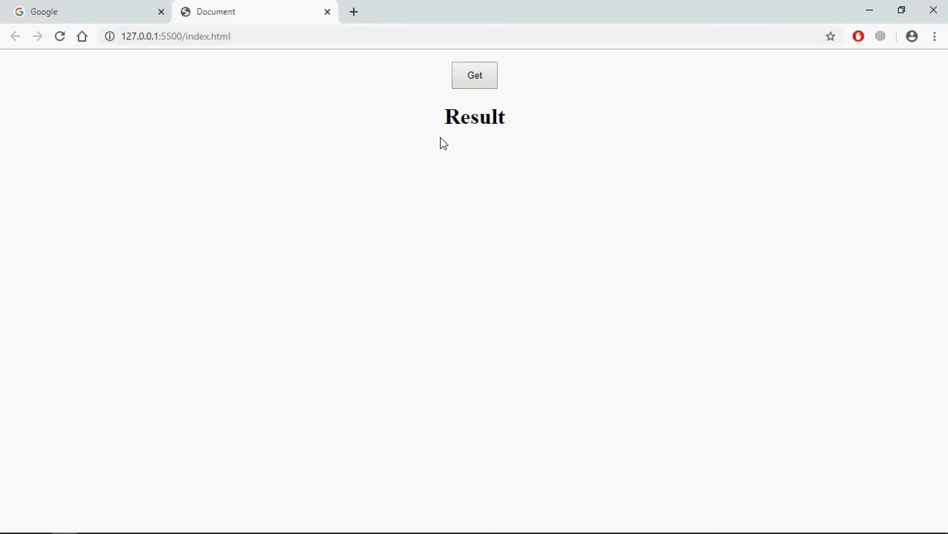
{"action": "mouse_move", "coordinate": [467, 174]}
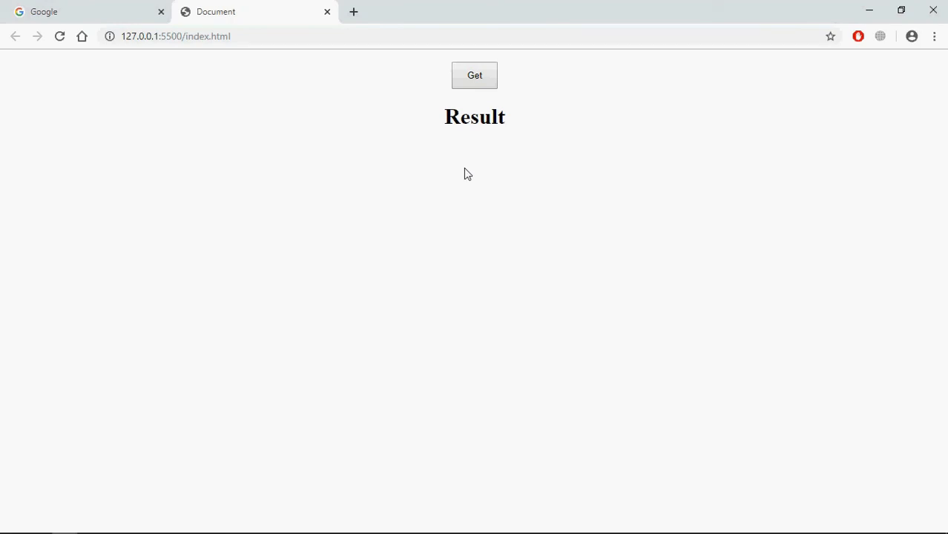
{"action": "mouse_move", "coordinate": [526, 178]}
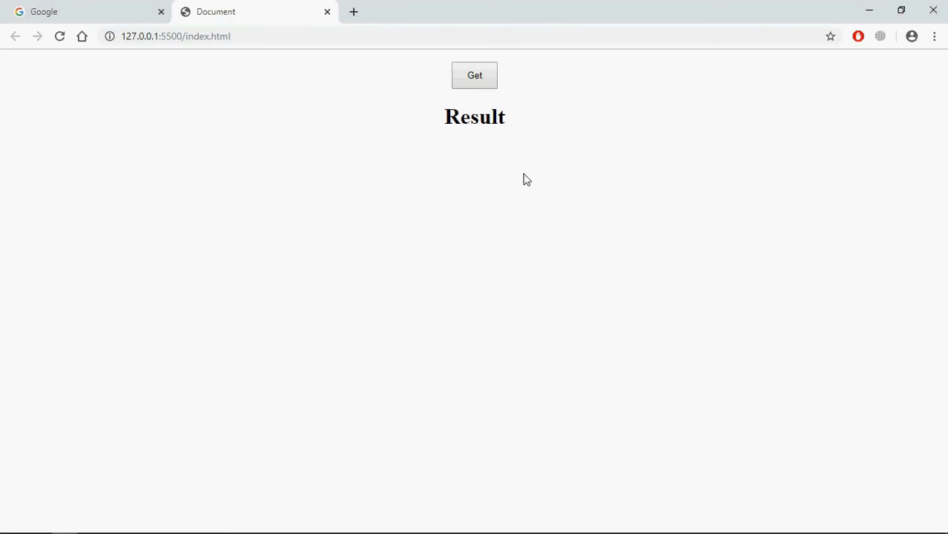
{"action": "mouse_move", "coordinate": [464, 126]}
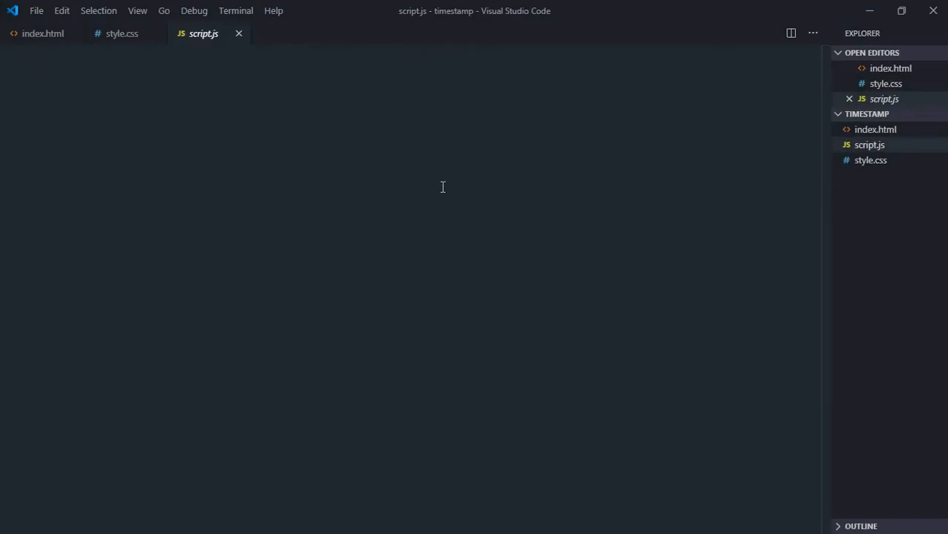
Declare btnGet and result via document.querySelector for 'button' and 'h1'.
{"action": "type", "text": "let btnGet"}
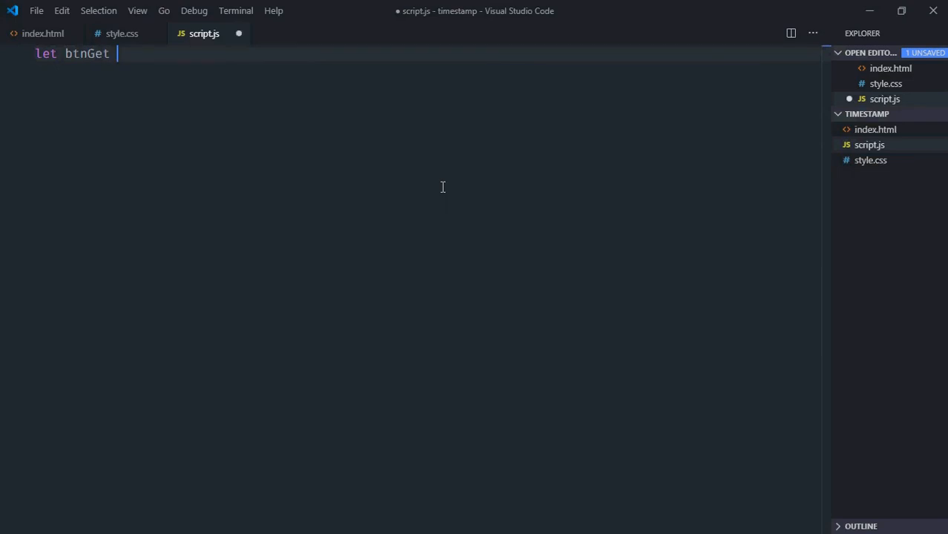
{"action": "type", "text": "= document"}
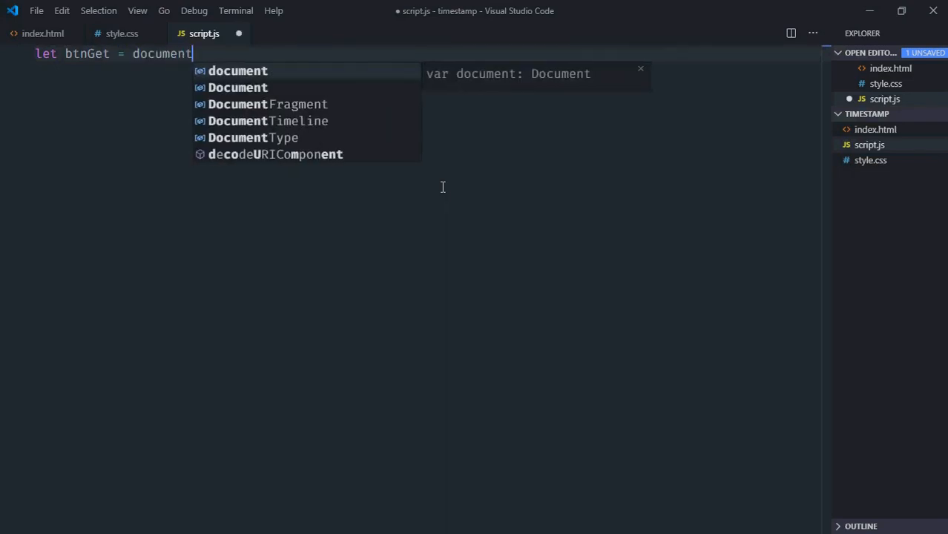
{"action": "type", "text": ".qu"}
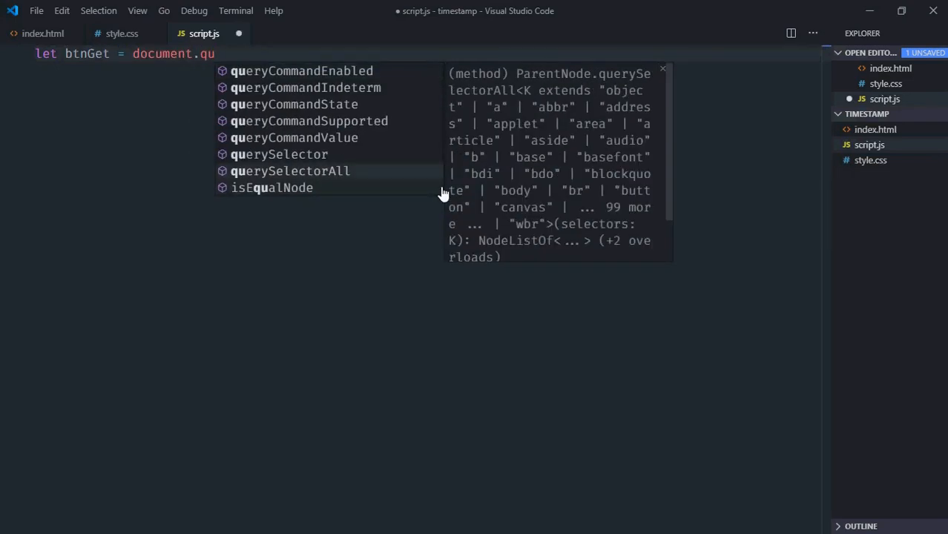
{"action": "left_click", "coordinate": [279, 155]}
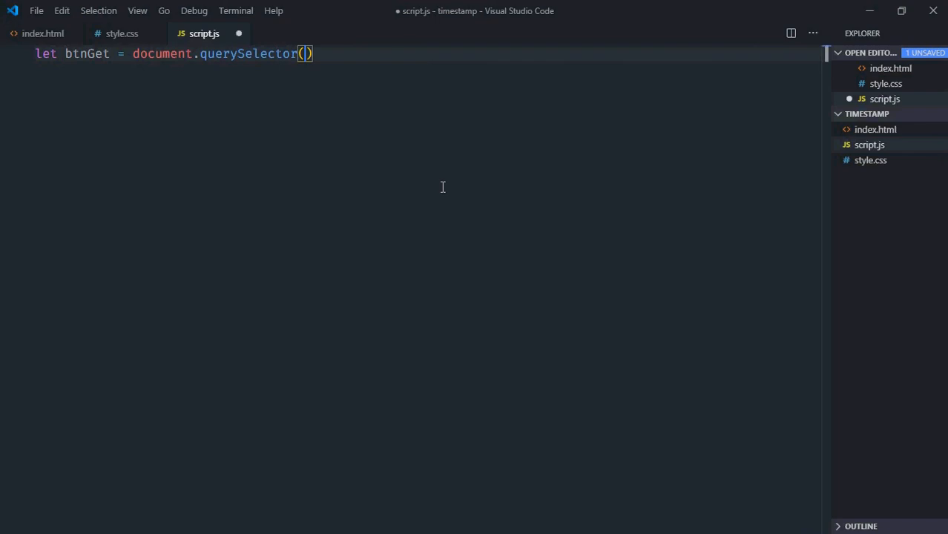
{"action": "type", "text": "'button'"}
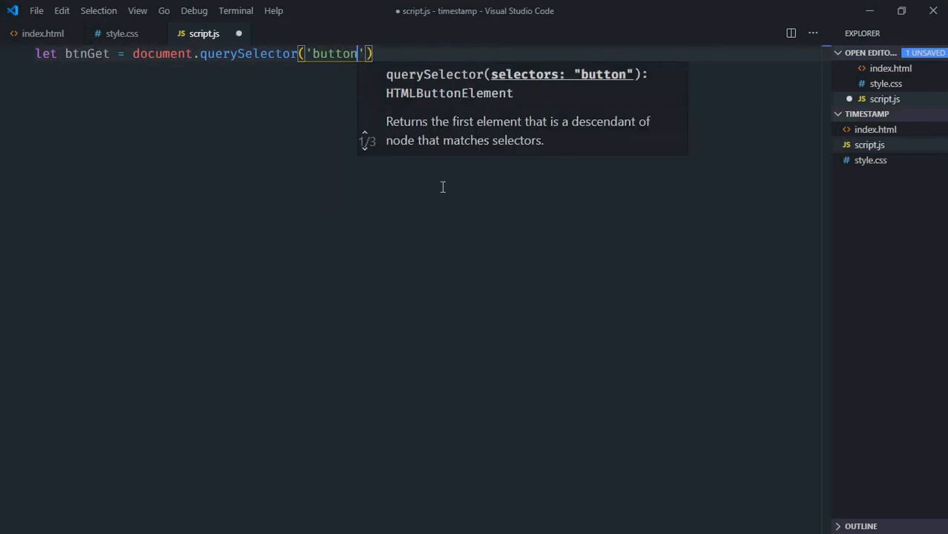
{"action": "type", "text": ";)"}
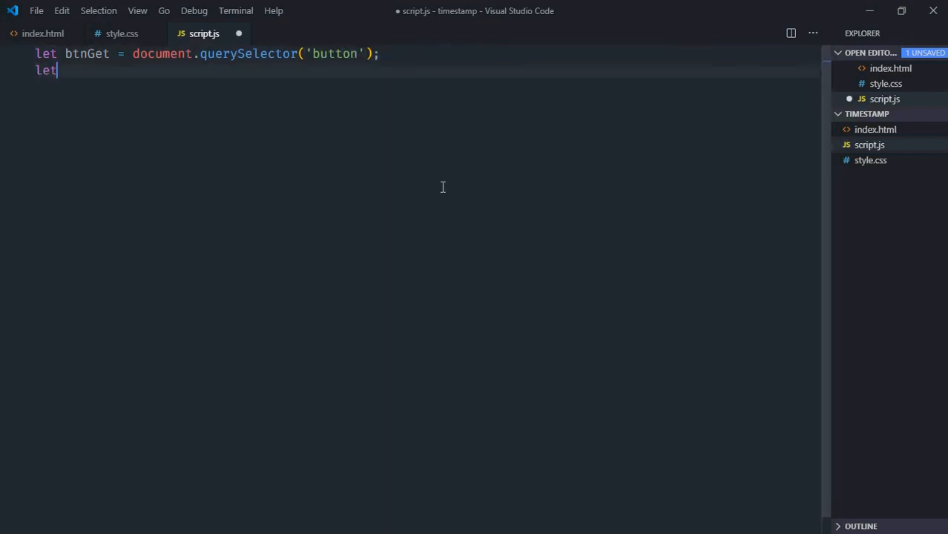
{"action": "type", "text": "result"}
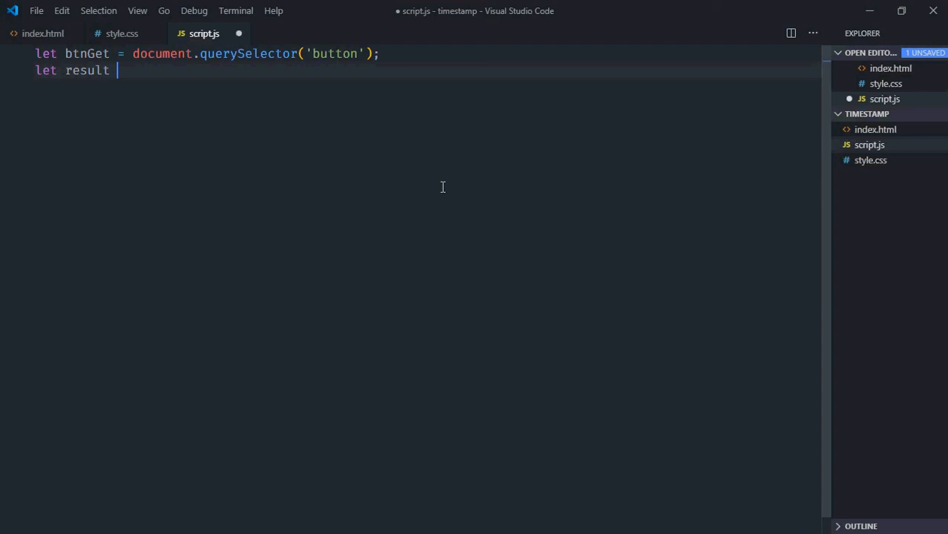
{"action": "type", "text": "= document.querySelector('')"}
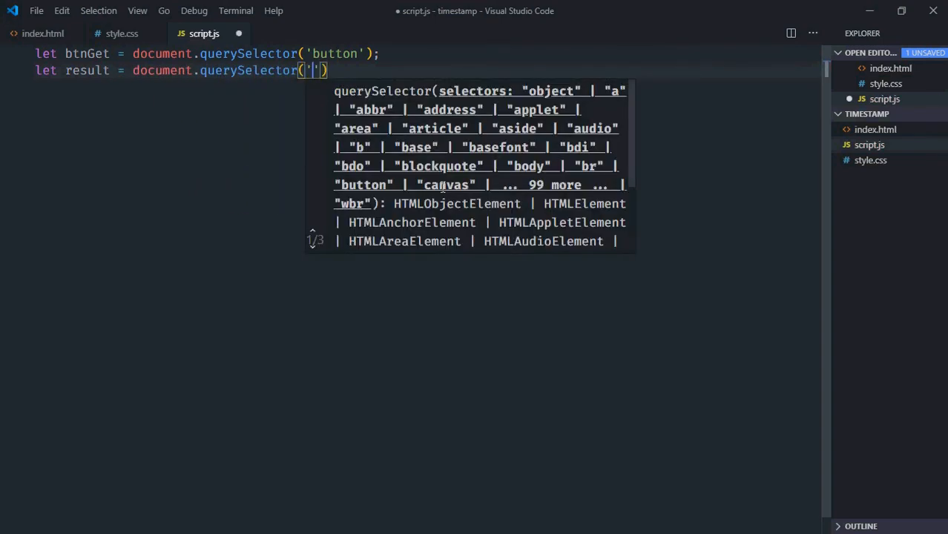
{"action": "type", "text": "h1"}
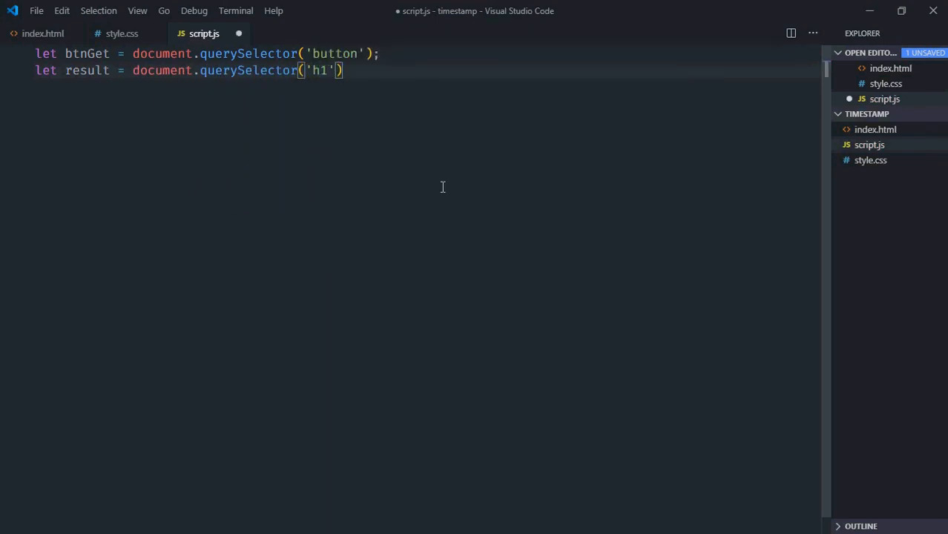
Attach a 'click' event listener with an arrow-function handler to btnGet.
{"action": "type", "text": "btn"}
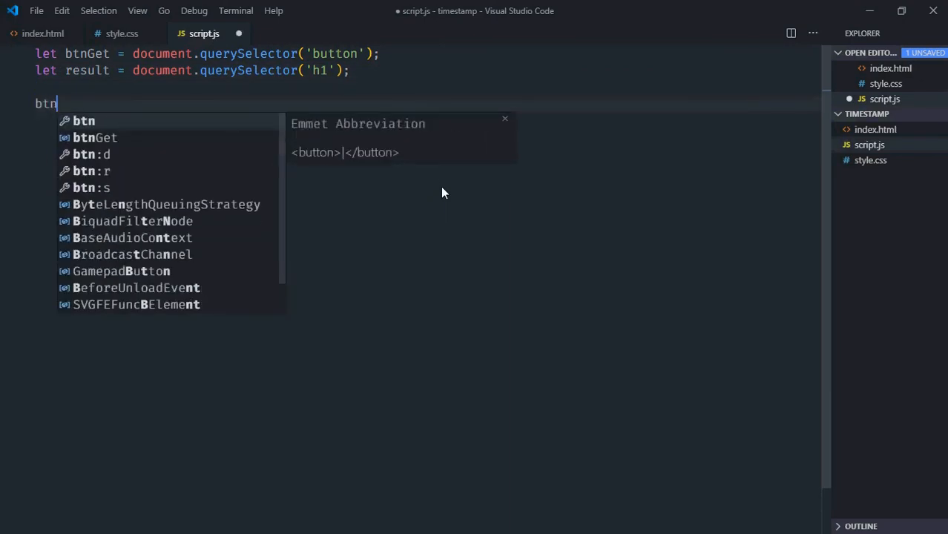
{"action": "type", "text": "Get."}
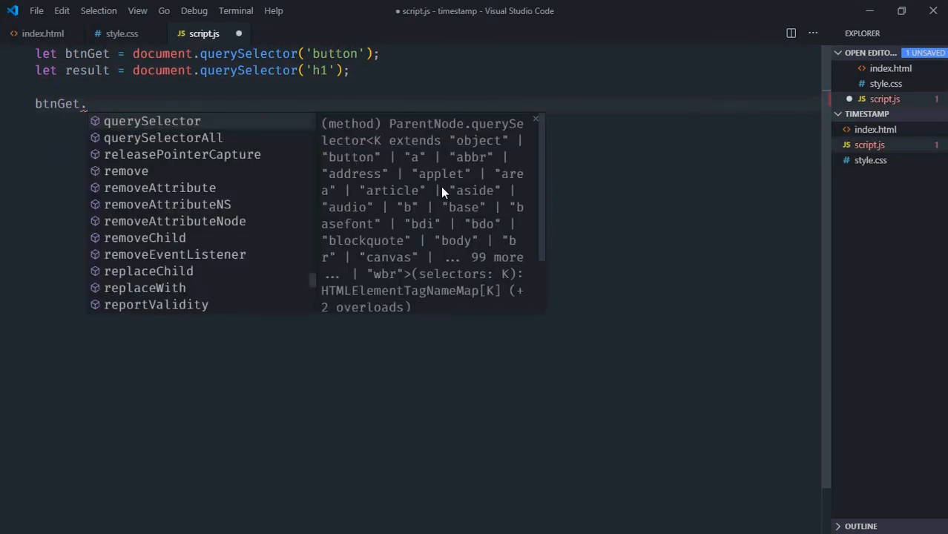
{"action": "type", "text": "addEventListener()"}
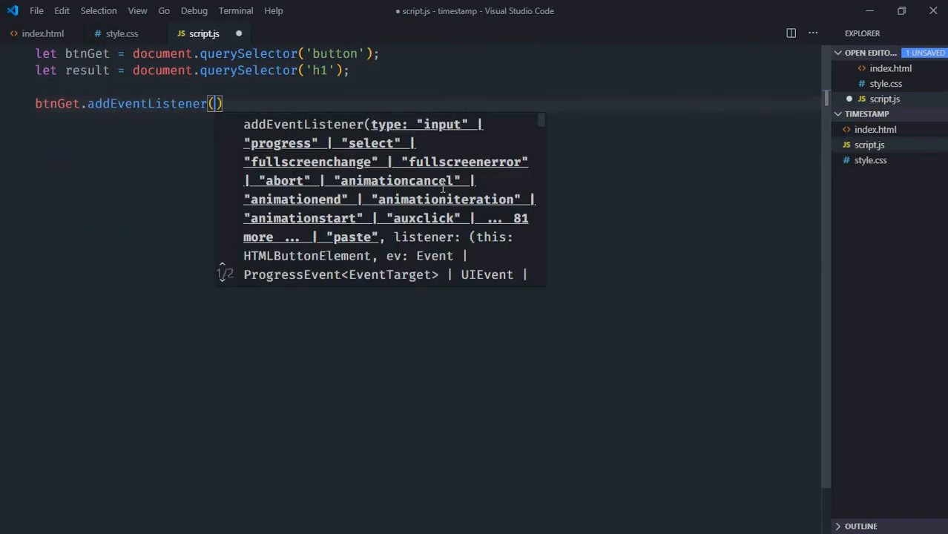
{"action": "type", "text": "'click'"}
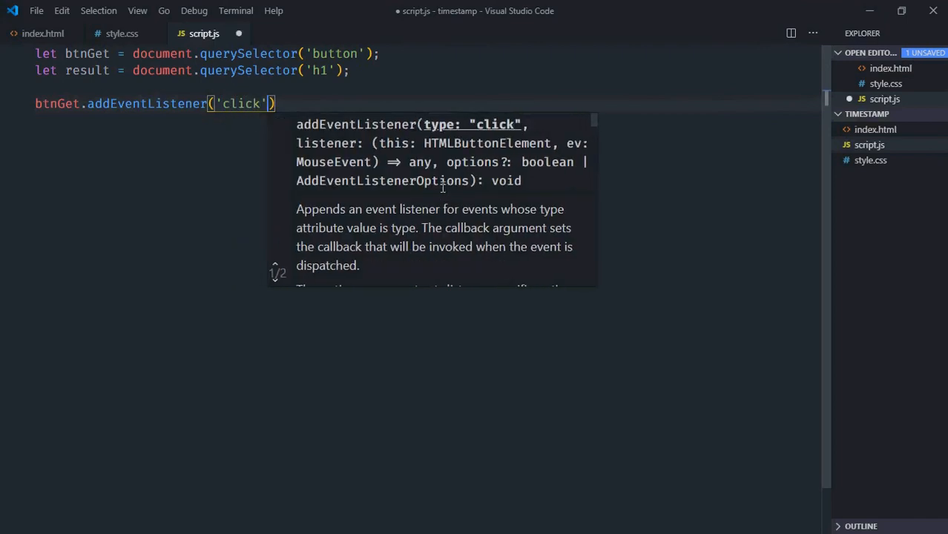
{"action": "type", "text": ", ()"}
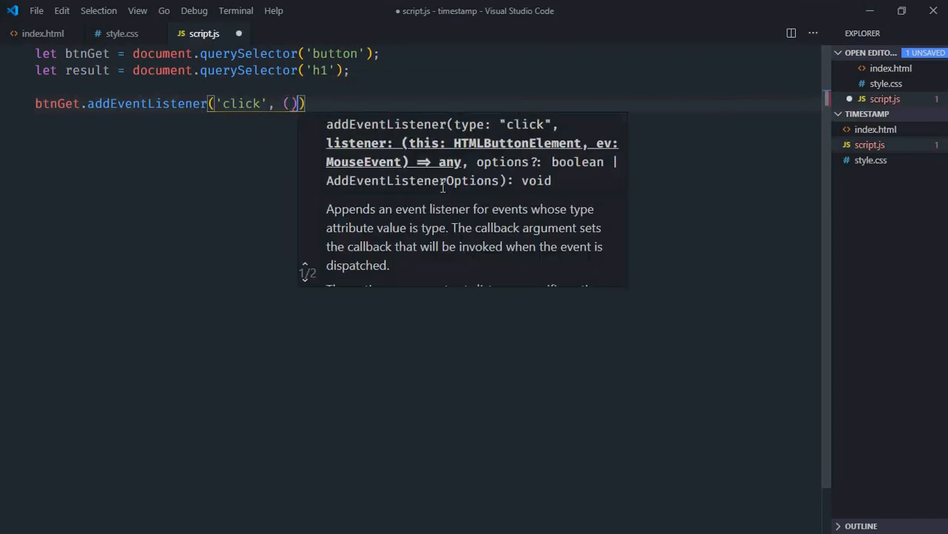
{"action": "type", "text": "=> {"}
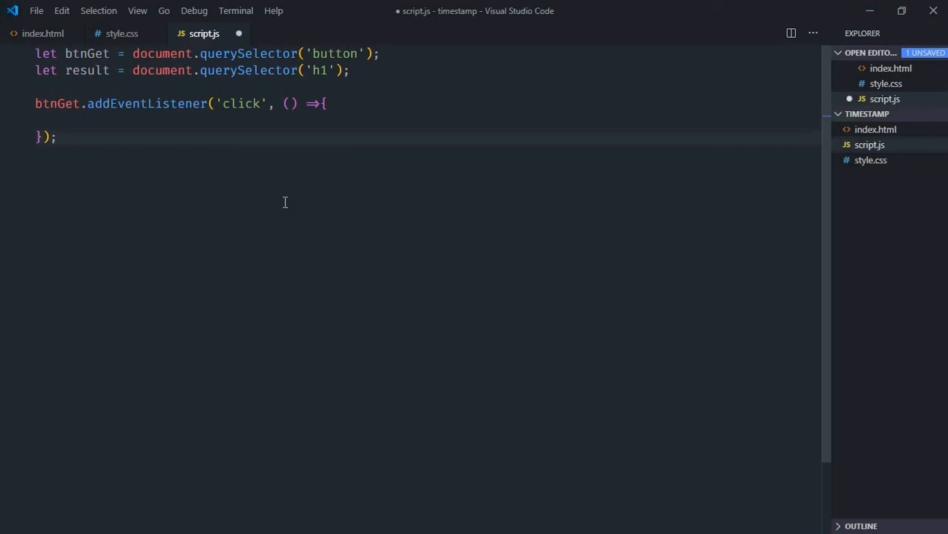
{"action": "mouse_move", "coordinate": [209, 129]}
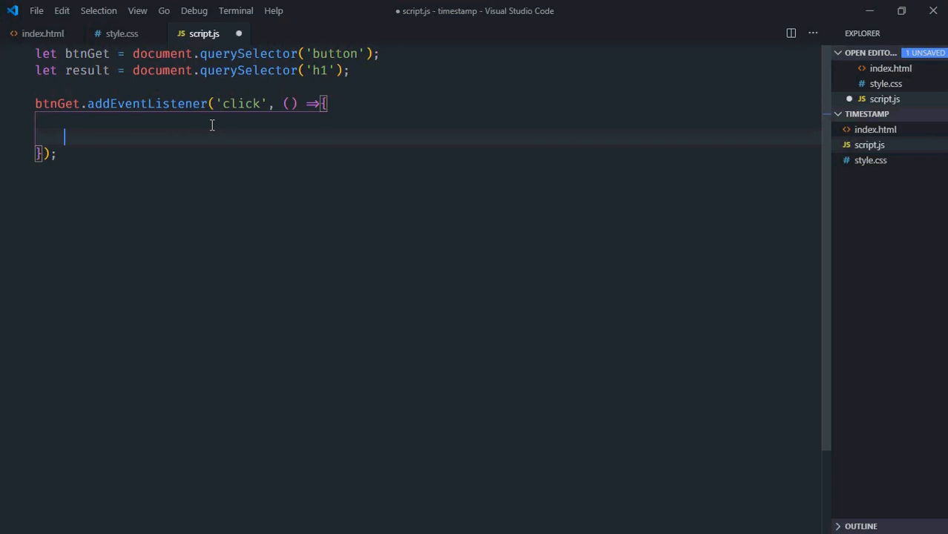
In the handler set currentTimestamp = new Date().getTime() and write it to result.innerText.
{"action": "type", "text": "let currentTi"}
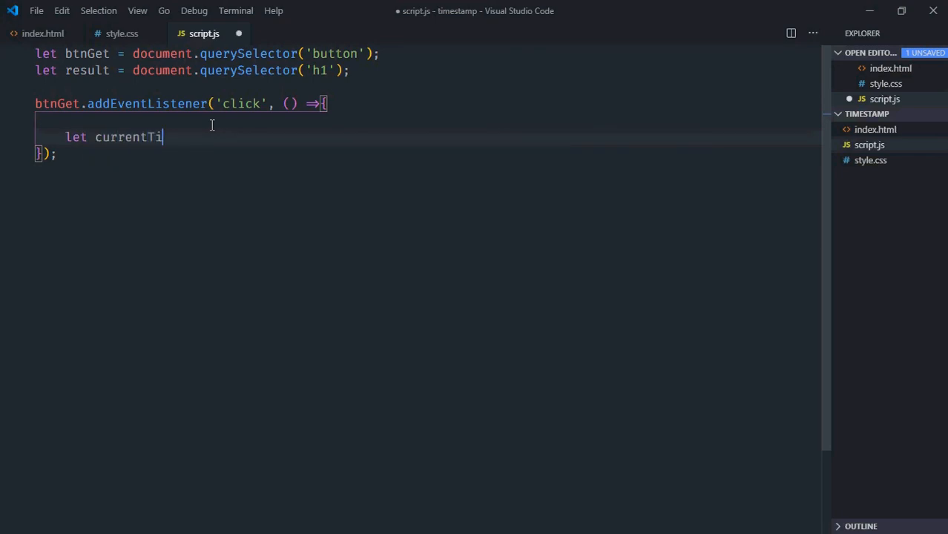
{"action": "type", "text": "mes"}
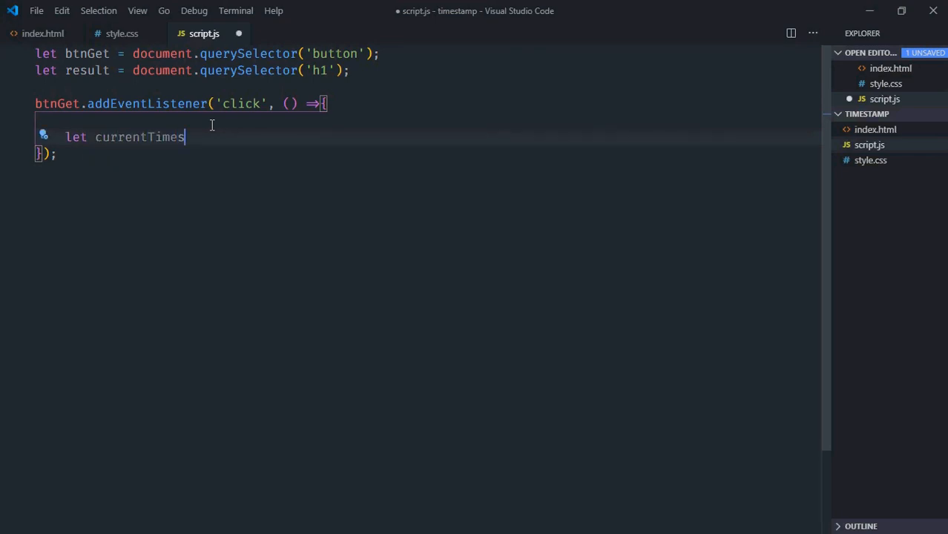
{"action": "type", "text": "tamp = new"}
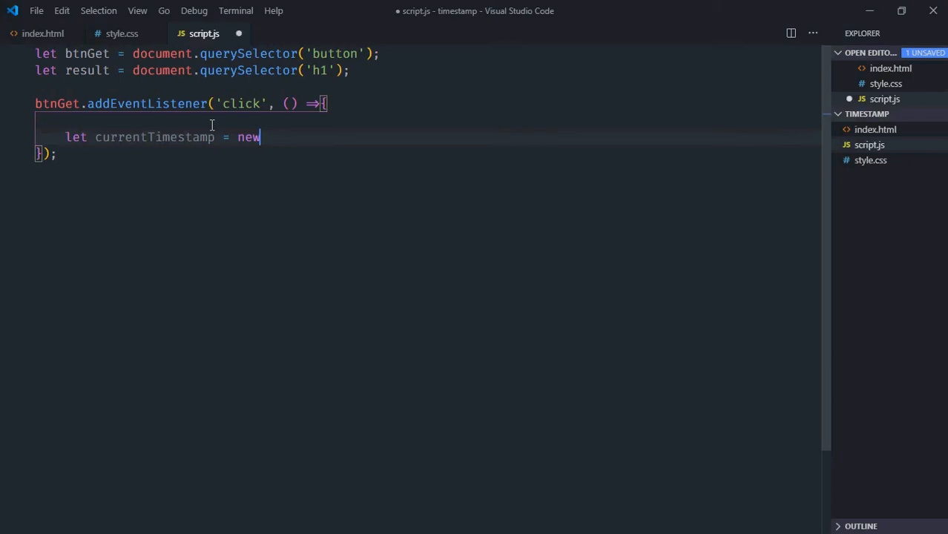
{"action": "type", "text": "Date()"}
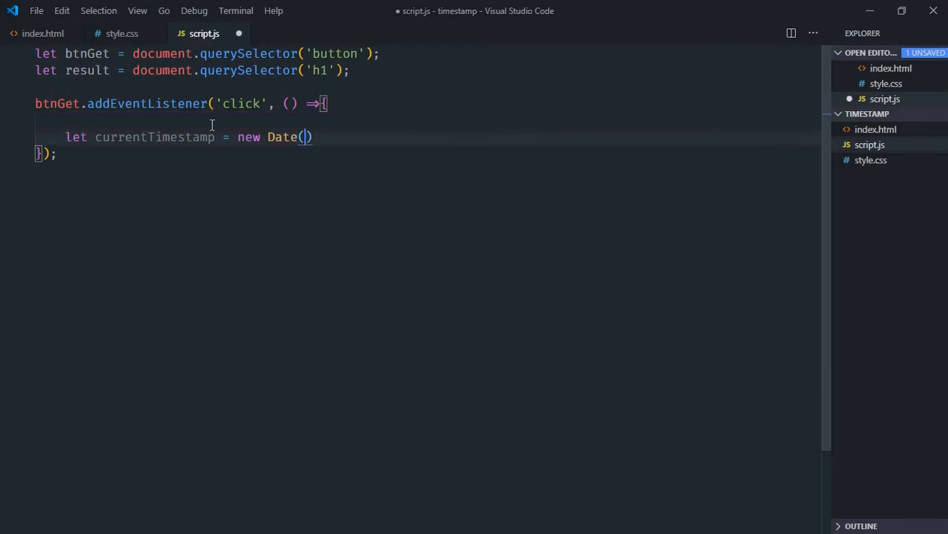
{"action": "type", "text": ".getTime("}
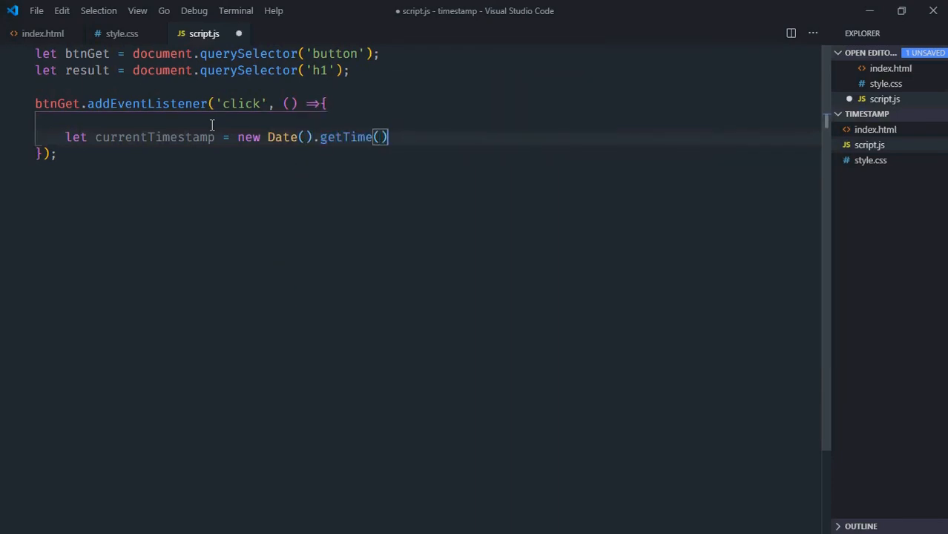
{"action": "key", "text": "Enter"}
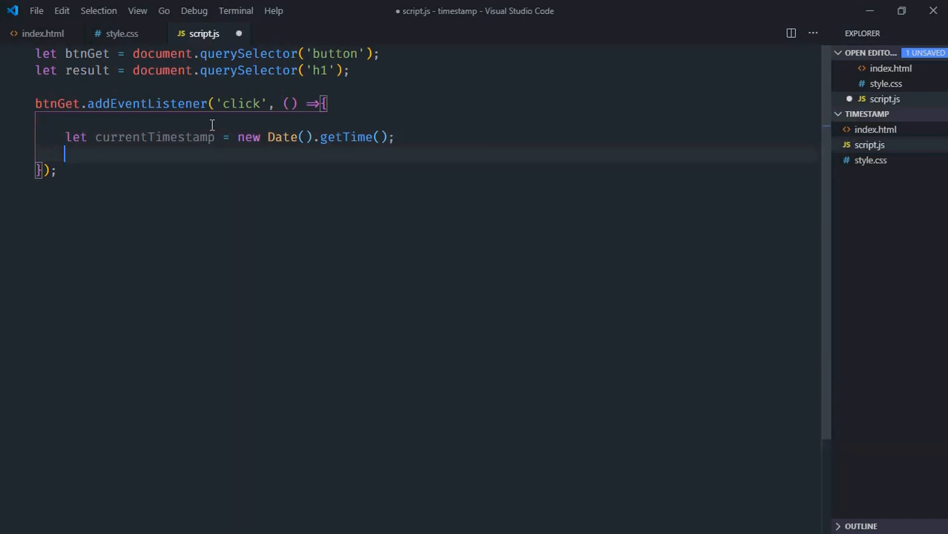
{"action": "type", "text": "result"}
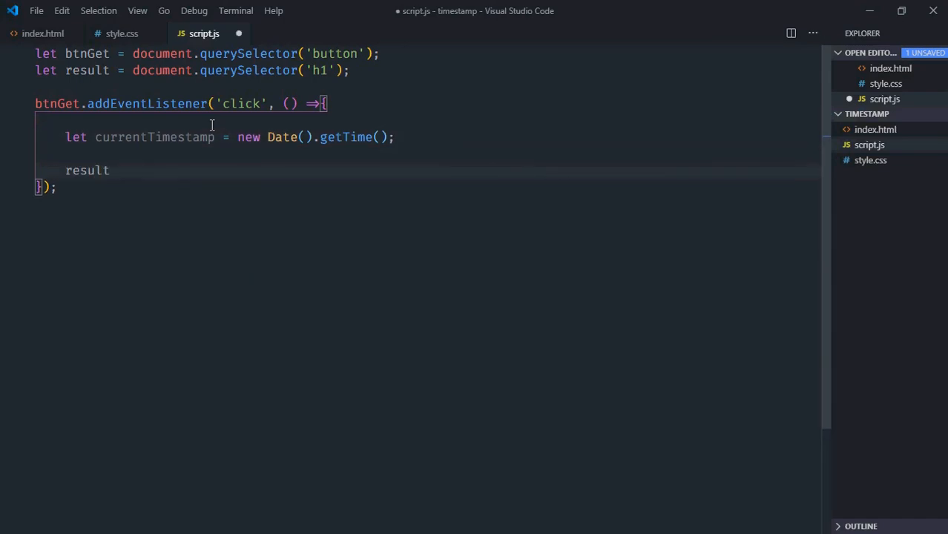
{"action": "type", "text": ".innerText"}
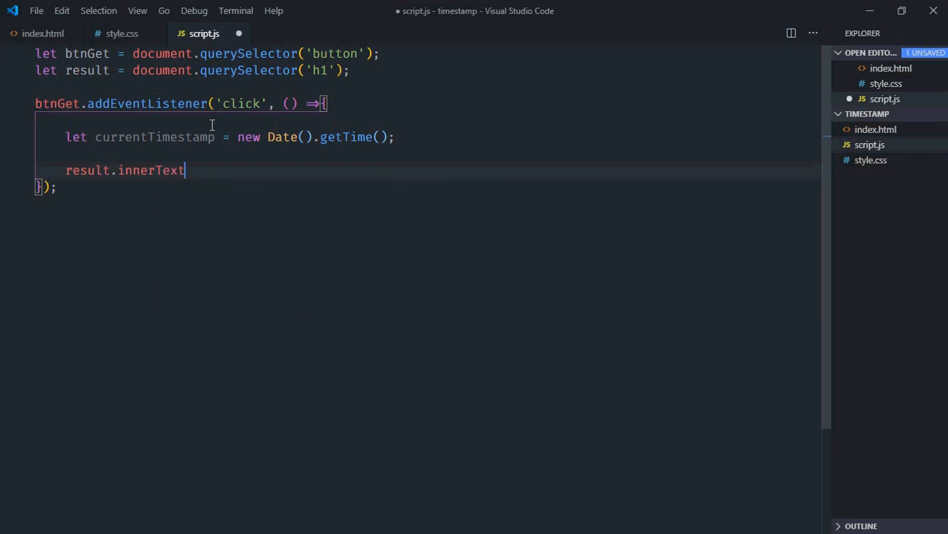
{"action": "type", "text": "= currentTimestamp;"}
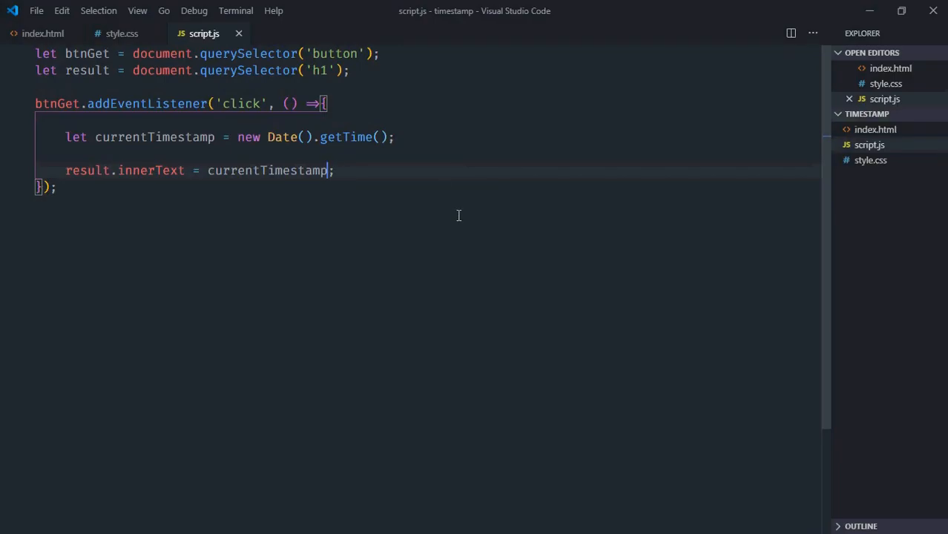
{"action": "type", "text": "/100"}
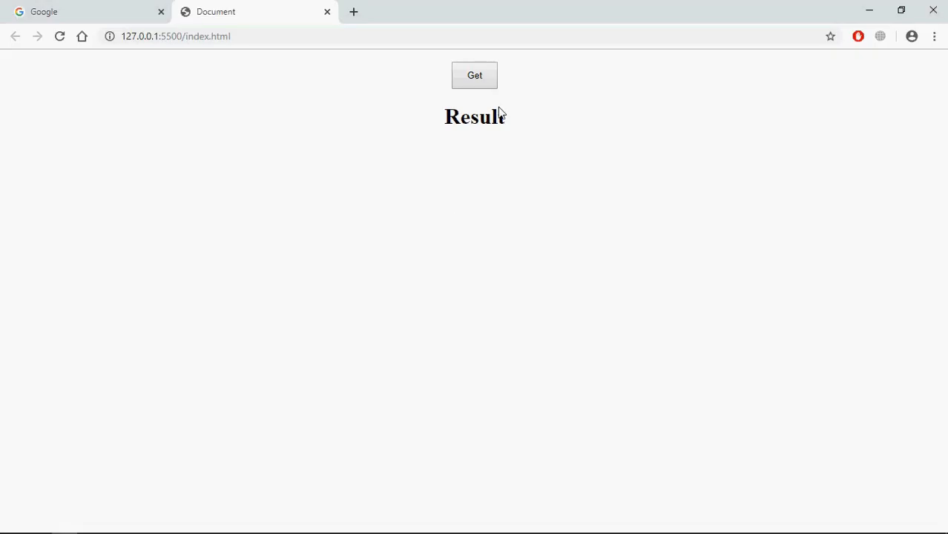
Test Get, then show whole seconds via Math.floor(currentTimestamp/1000).
{"action": "left_click", "coordinate": [474, 75]}
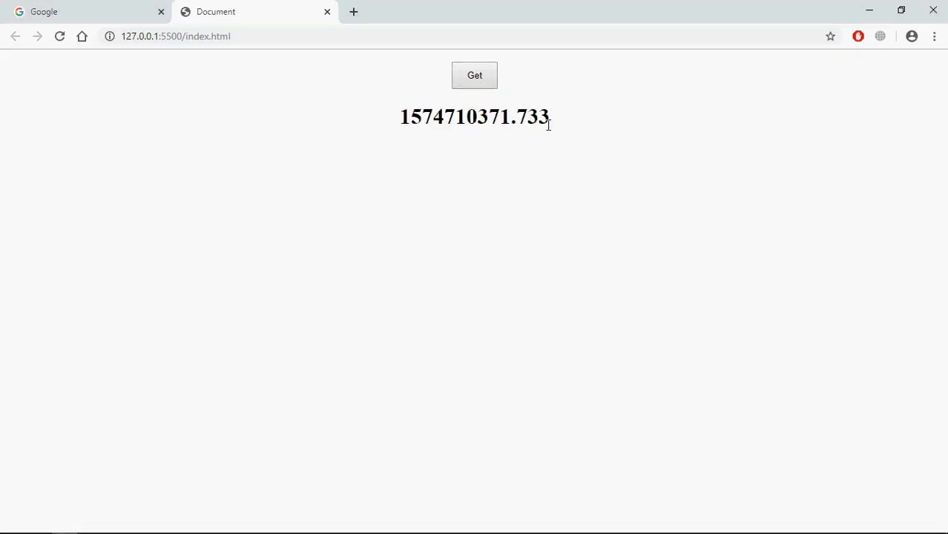
{"action": "mouse_move", "coordinate": [530, 156]}
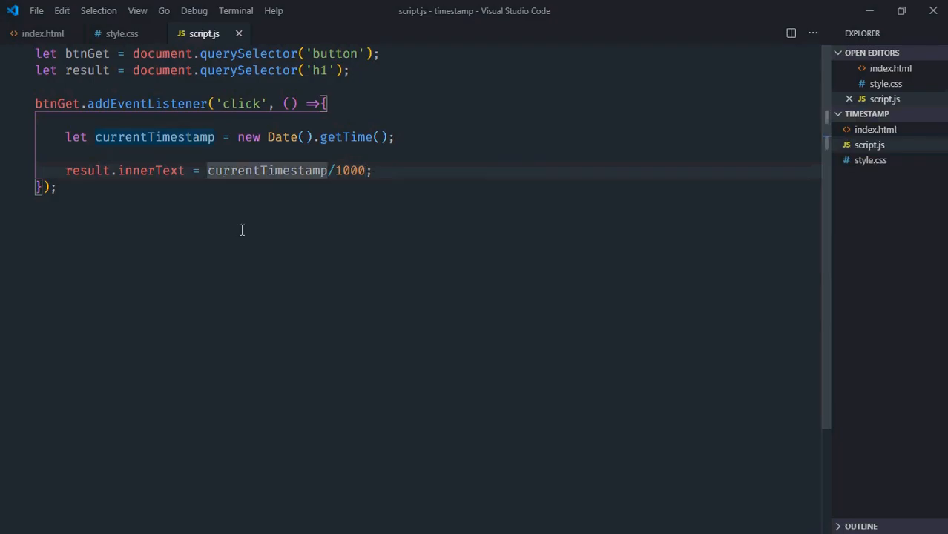
{"action": "type", "text": "Math.floor)"}
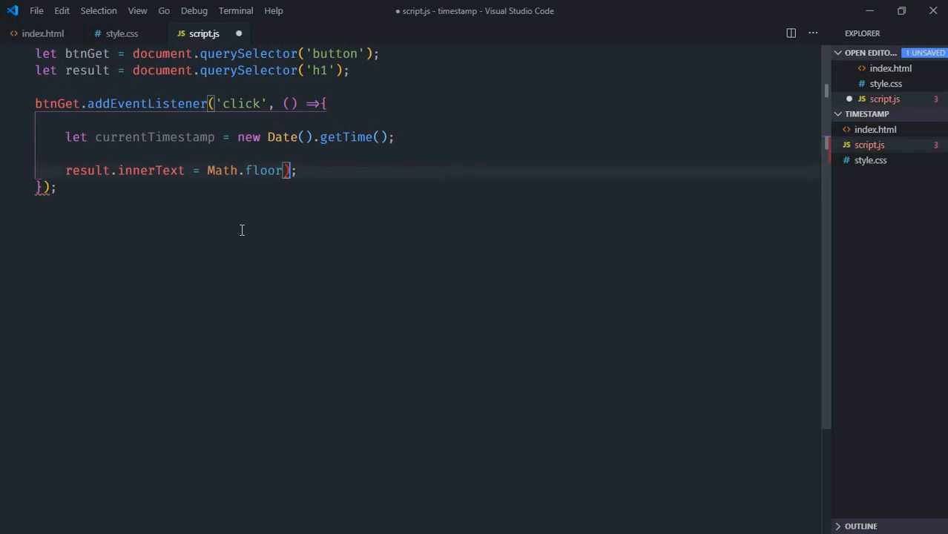
{"action": "type", "text": "currentTimestamp/1000"}
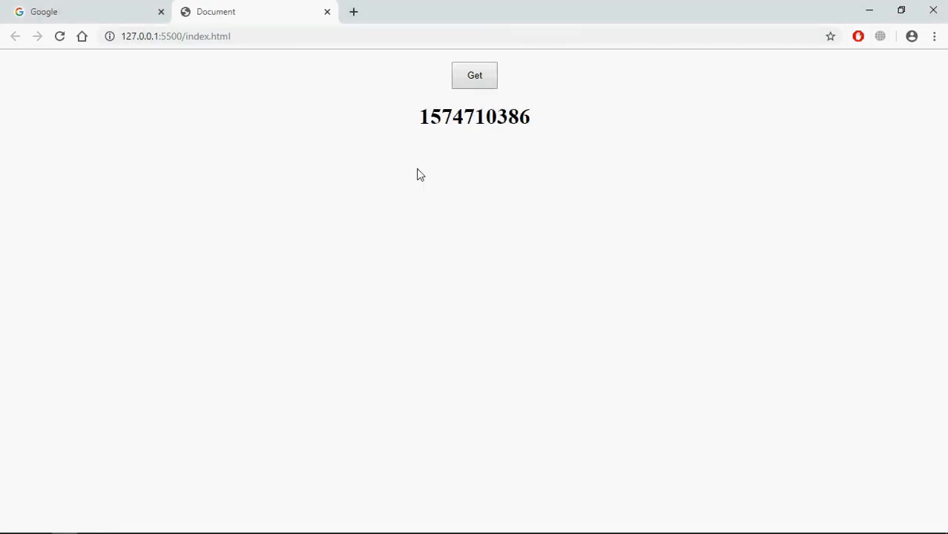
{"action": "mouse_move", "coordinate": [327, 230]}
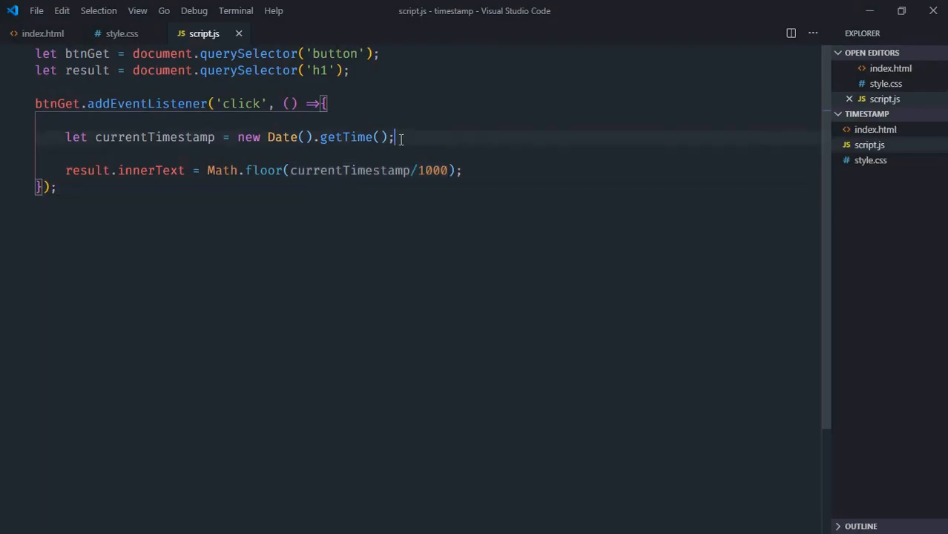
Comment out the getTime line and retype it below trying +new Date() instead.
{"action": "key", "text": "ctrl+/"}
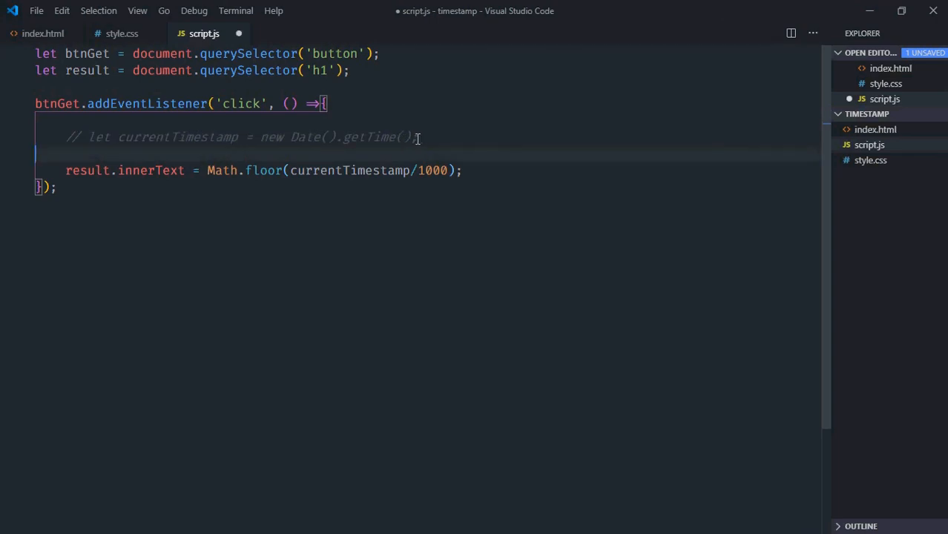
{"action": "type", "text": "let currentTimestamp = new Date().getTime();"}
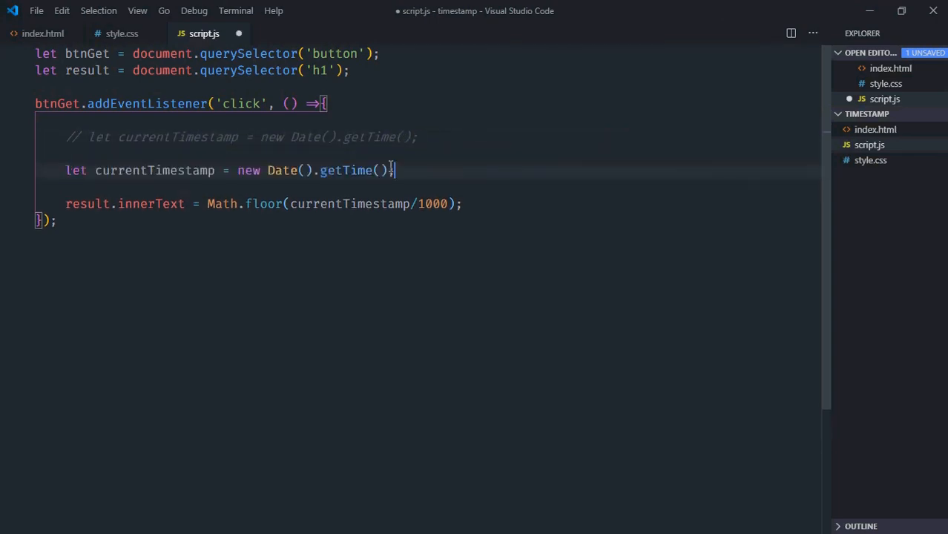
{"action": "double_click", "coordinate": [346, 170]}
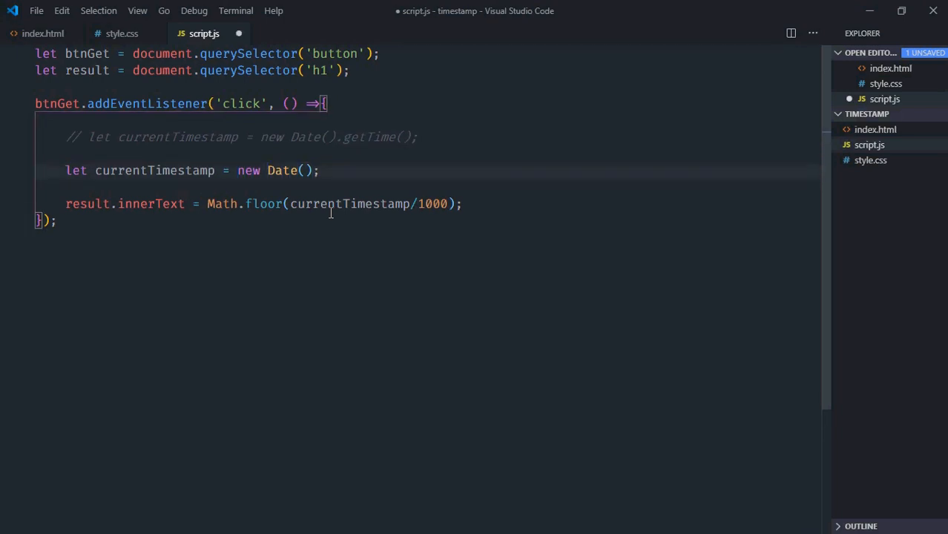
{"action": "type", "text": "+"}
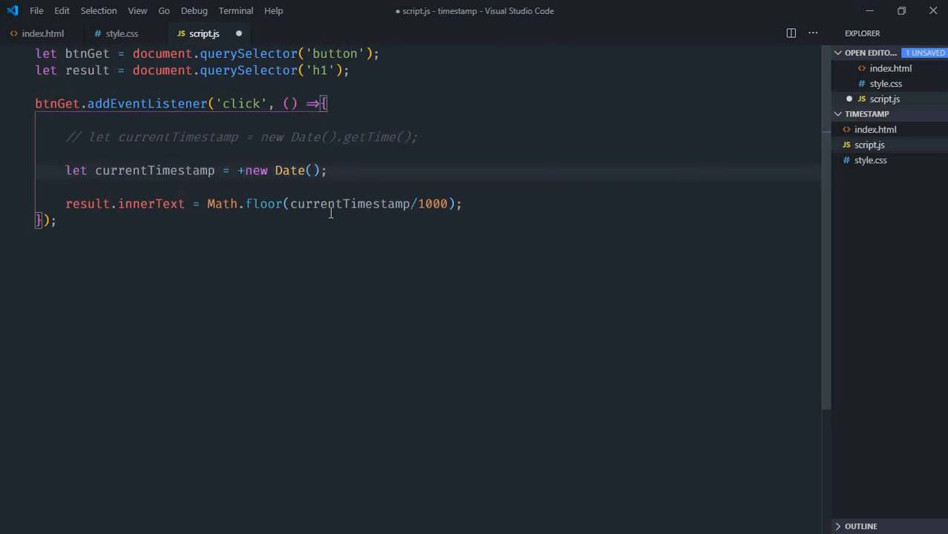
{"action": "key", "text": "ctrl+s"}
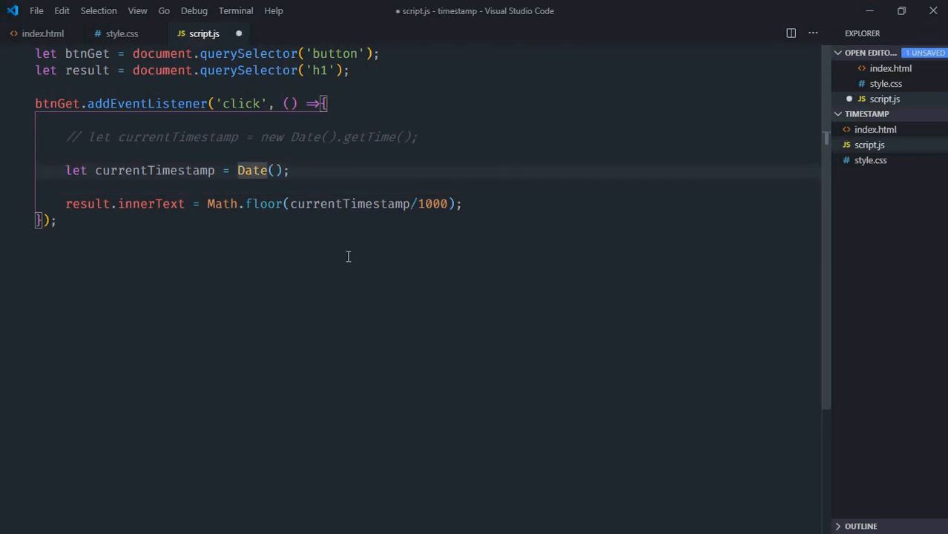
Change the new timestamp line to use Date.now().
{"action": "type", "text": "."}
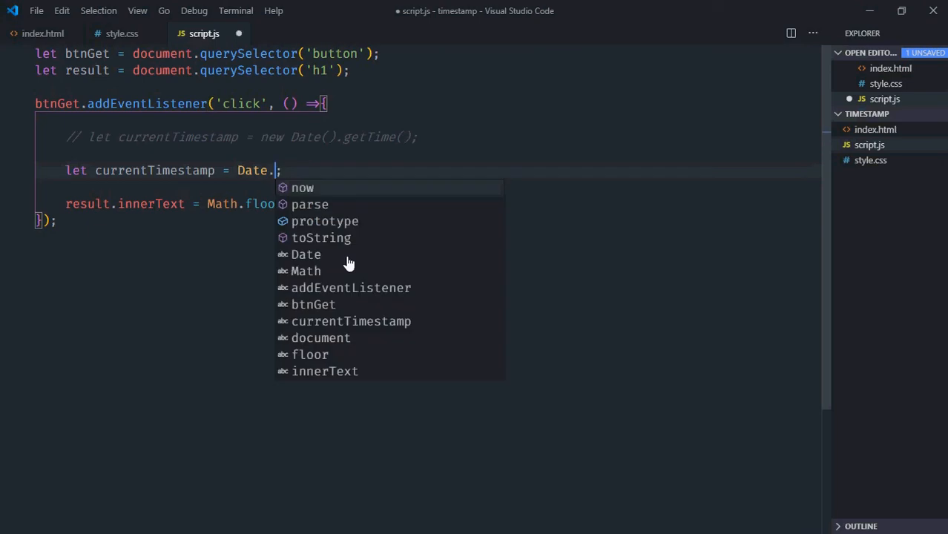
{"action": "left_click", "coordinate": [302, 188]}
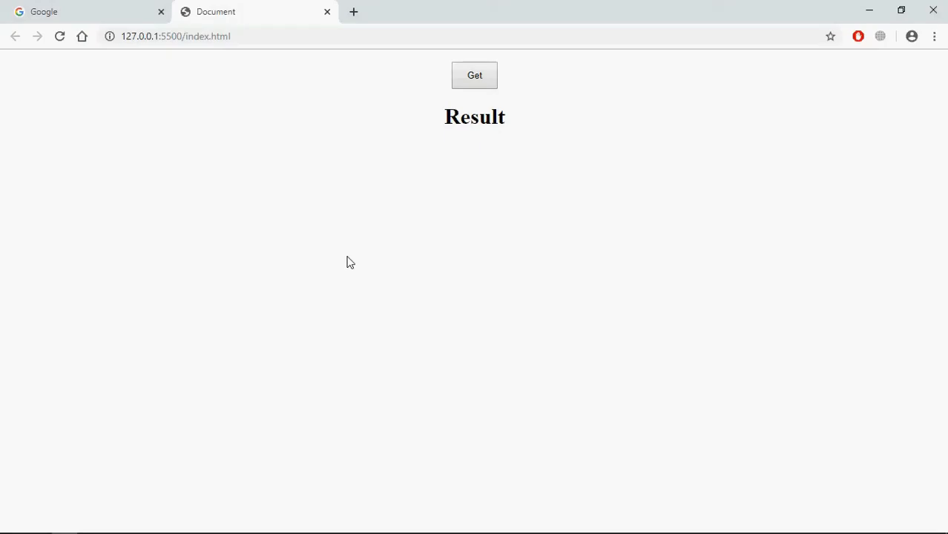
{"action": "left_click", "coordinate": [474, 75]}
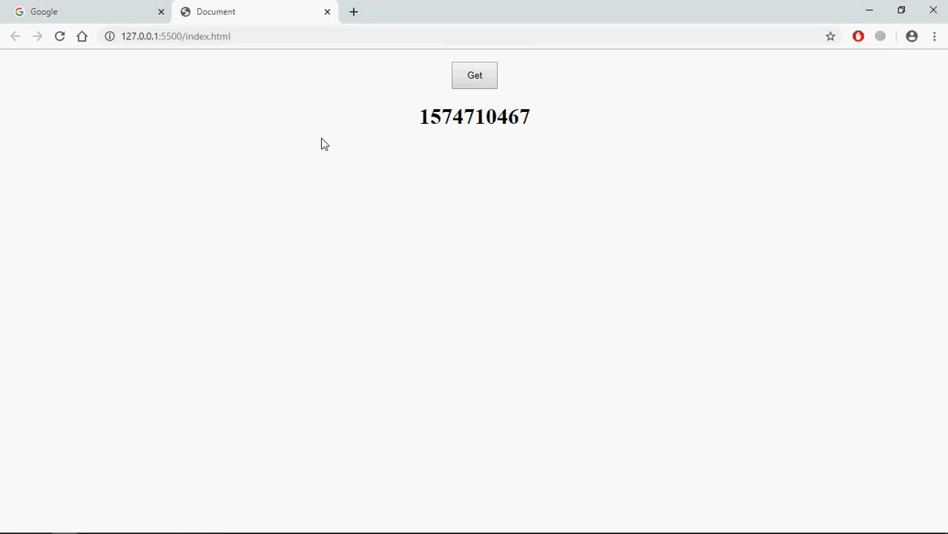
{"action": "mouse_move", "coordinate": [316, 300]}
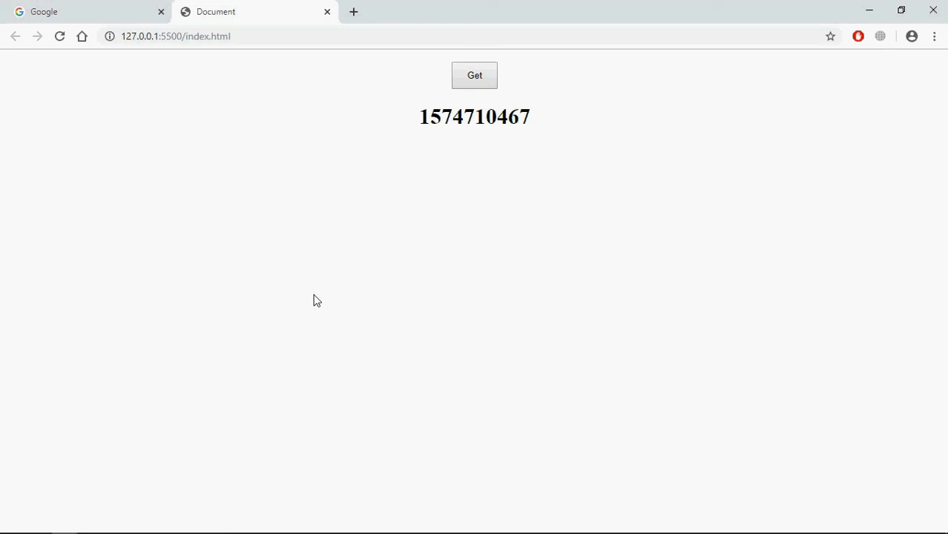